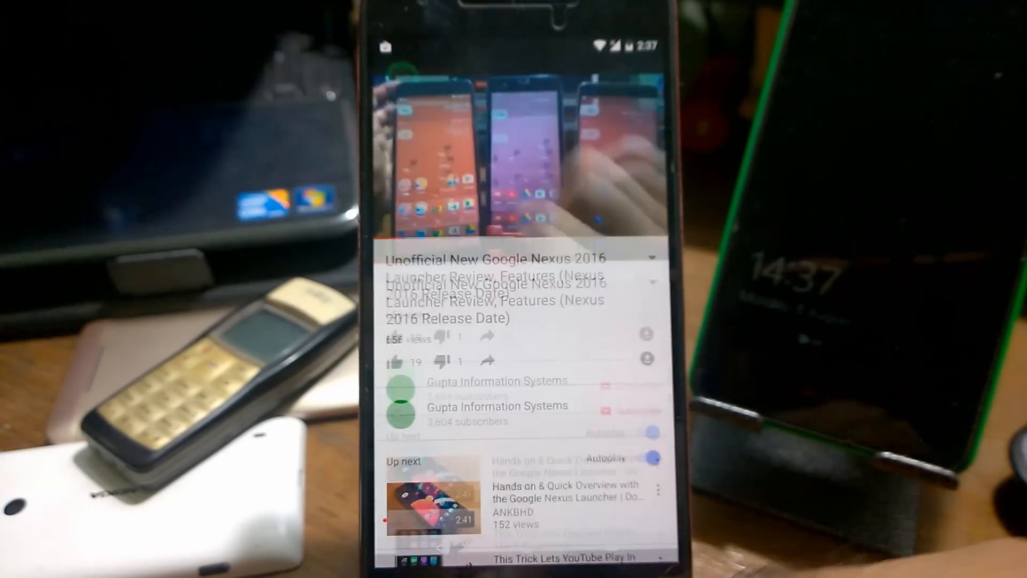
# - Leave the playing Nexus launcher review video for the home screen
pyautogui.click(525, 546)
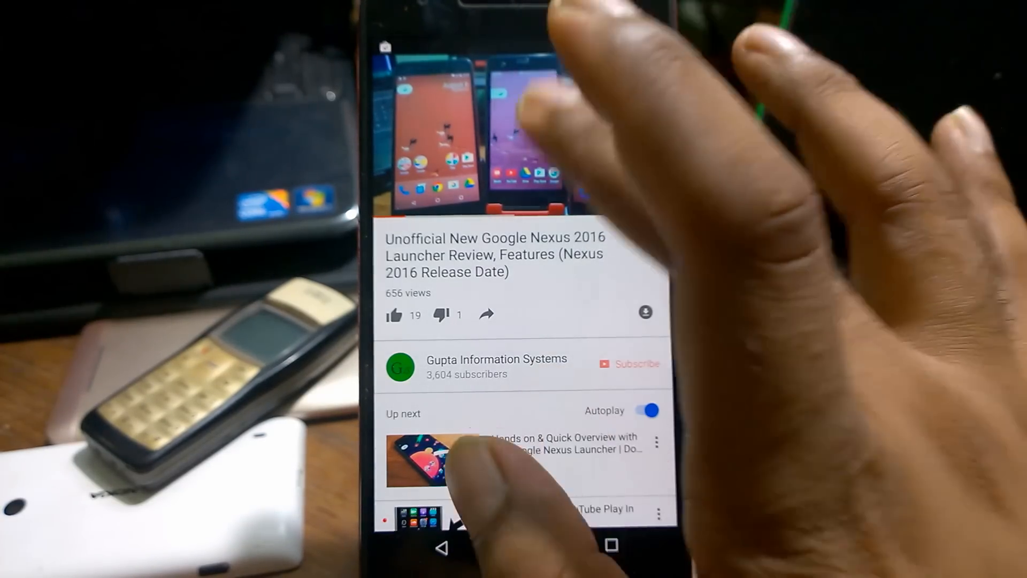
pyautogui.click(521, 131)
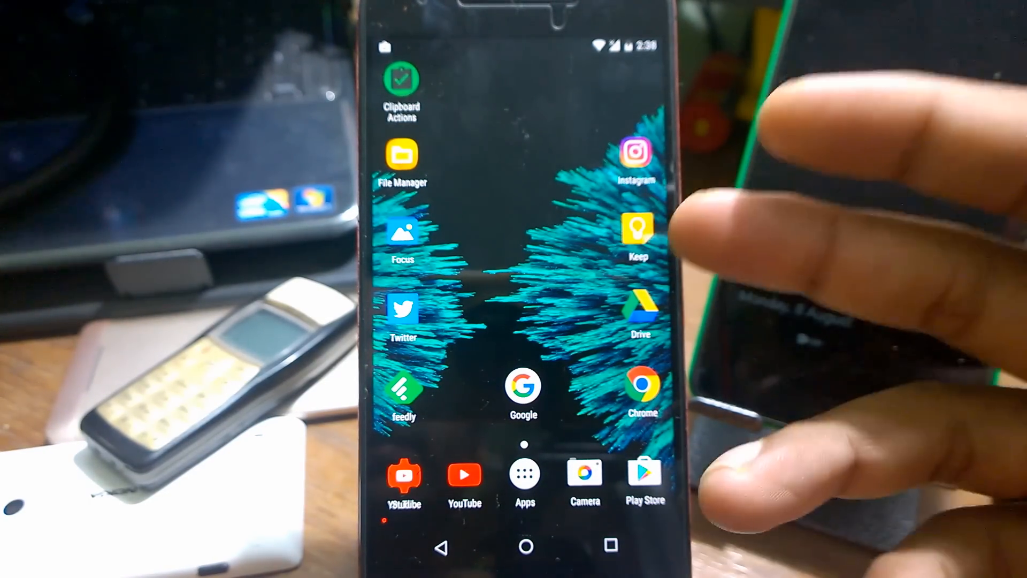
# - Open recents showing Gmail, Firefox's Play Store listing, and Firefox's paused YouTube video
pyautogui.click(402, 312)
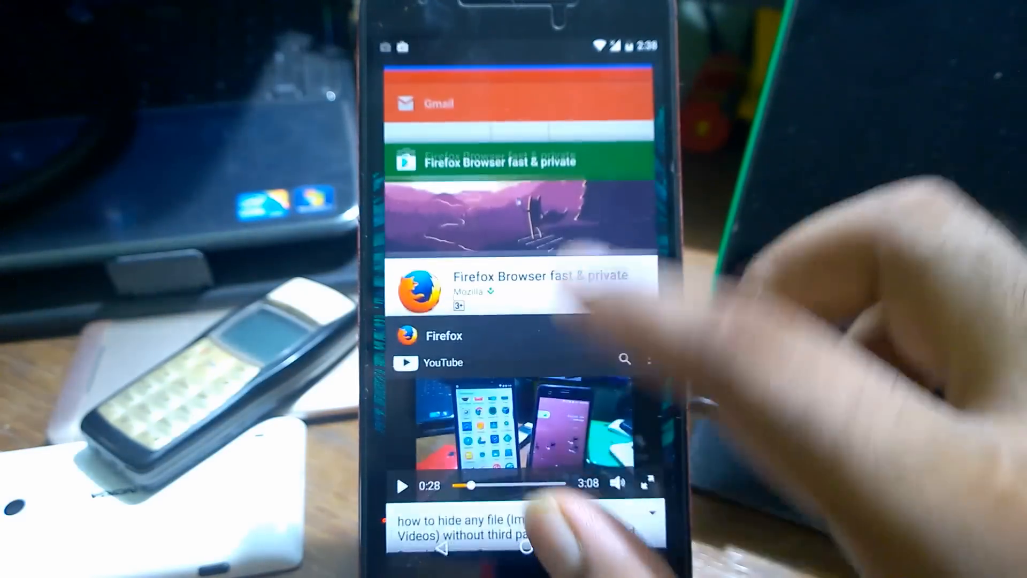
# - Reopen Firefox's hiding-files YouTube video, then switch to the Twitter profile
pyautogui.click(520, 285)
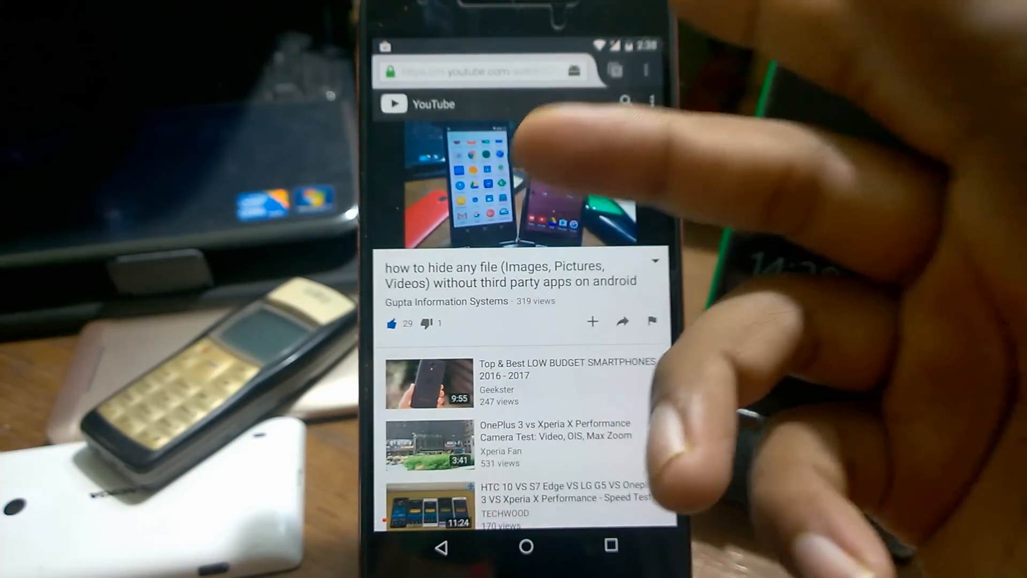
pyautogui.click(518, 190)
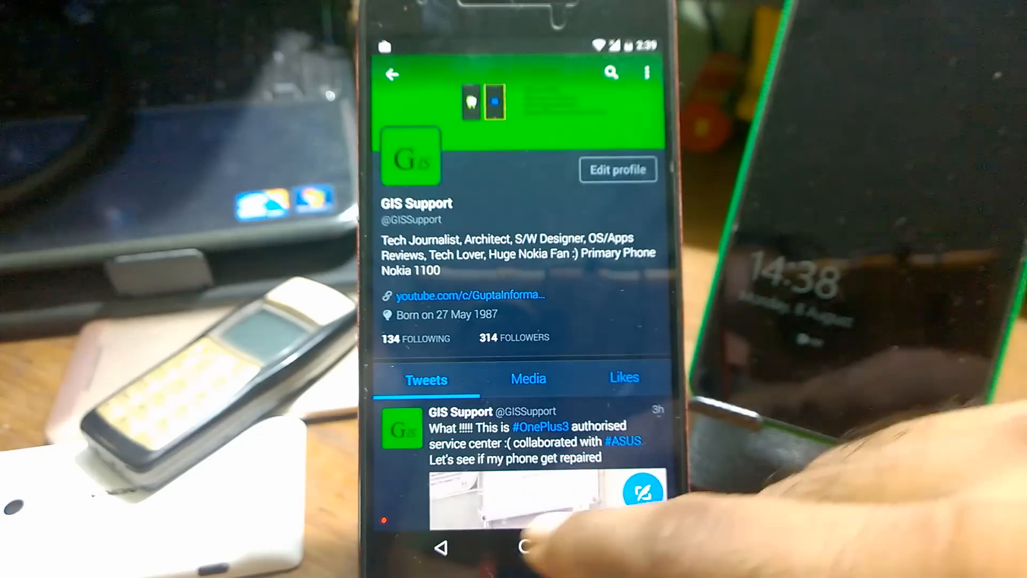
# - Open recents from the Twitter profile, then go to the home screen
pyautogui.click(525, 548)
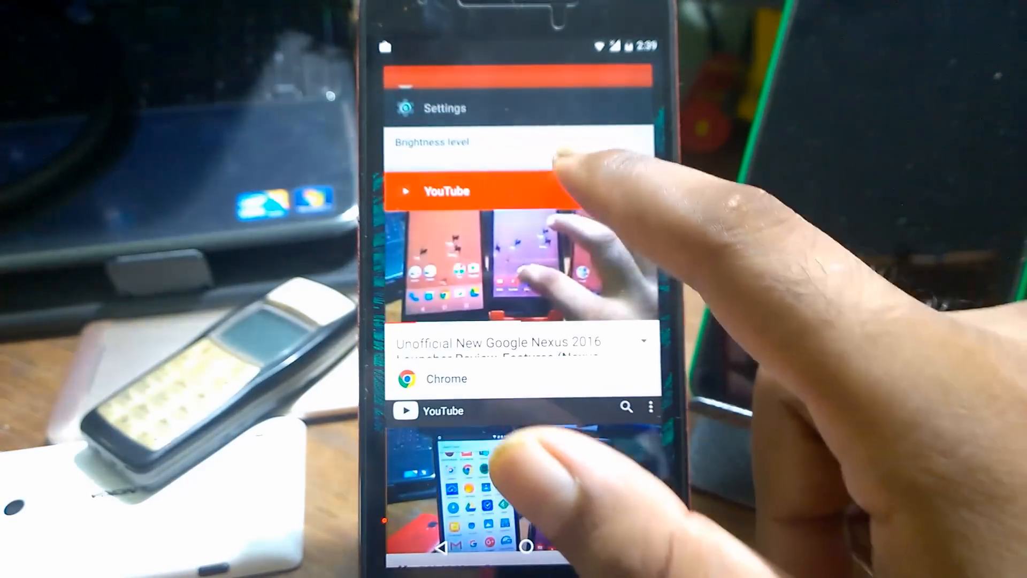
pyautogui.click(446, 191)
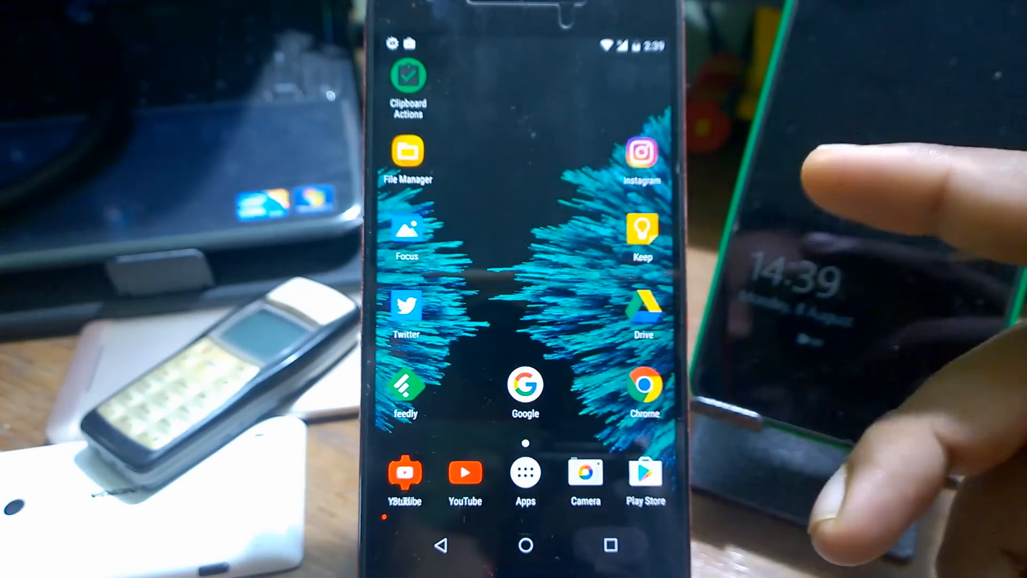
# - Open recents and scroll past Gmail, Settings and Chrome to Firefox's video at 0:23
pyautogui.click(610, 544)
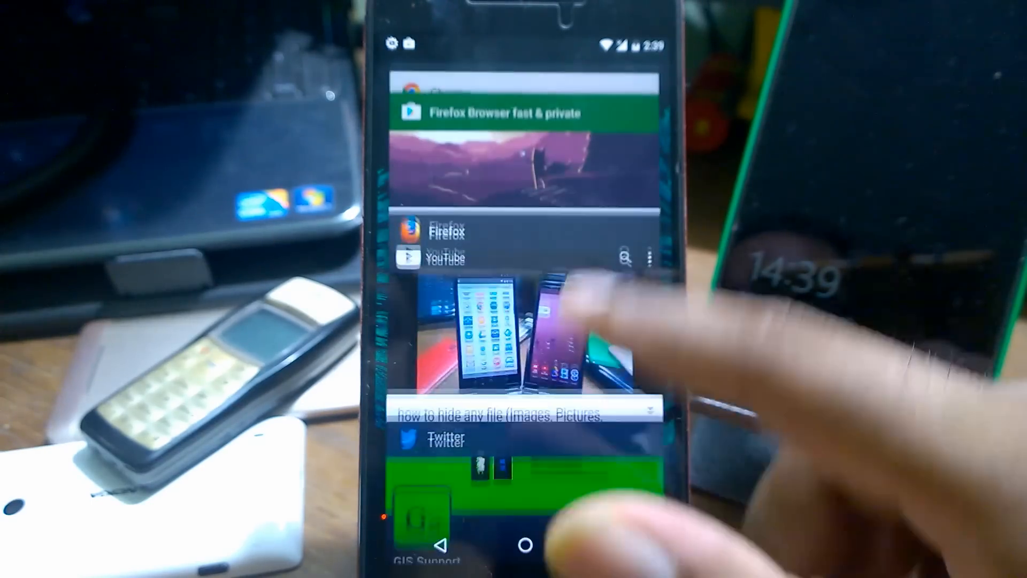
pyautogui.scroll(-3)
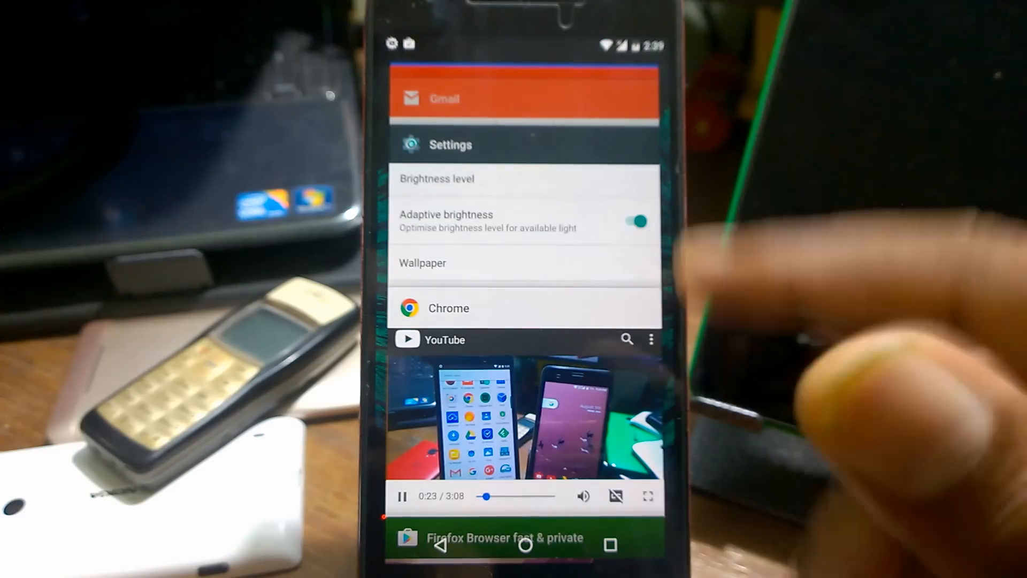